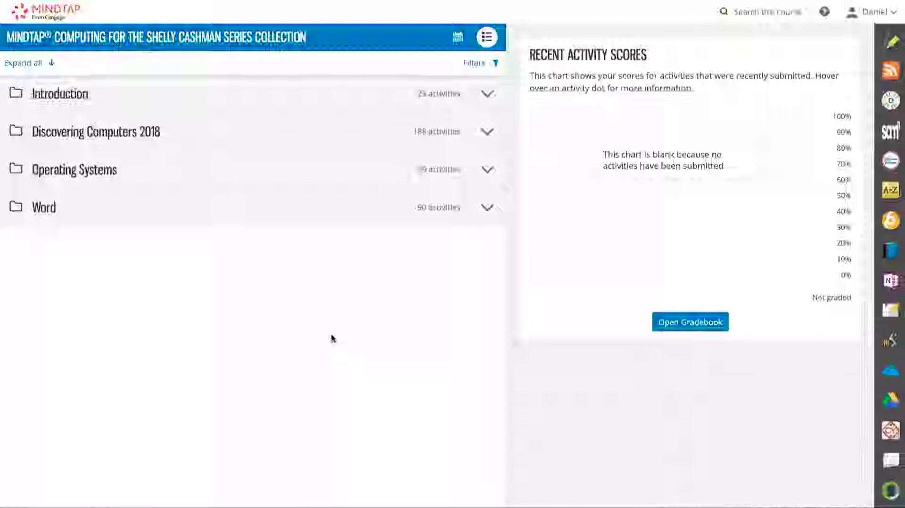
{"action": "mouse_move", "coordinate": [198, 261]}
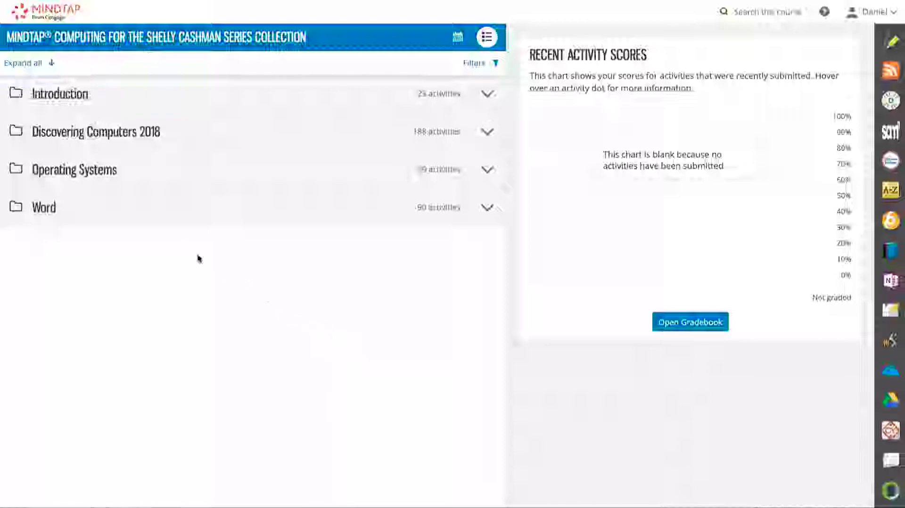
Open Word Module 1 SAM Project 1 from the Word folder's Module 1 activities.
{"action": "left_click", "coordinate": [487, 206]}
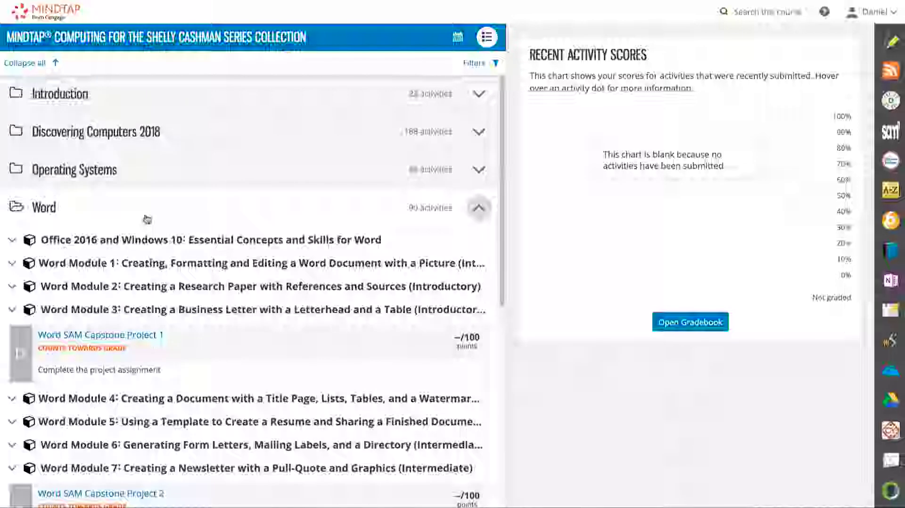
{"action": "left_click", "coordinate": [11, 263]}
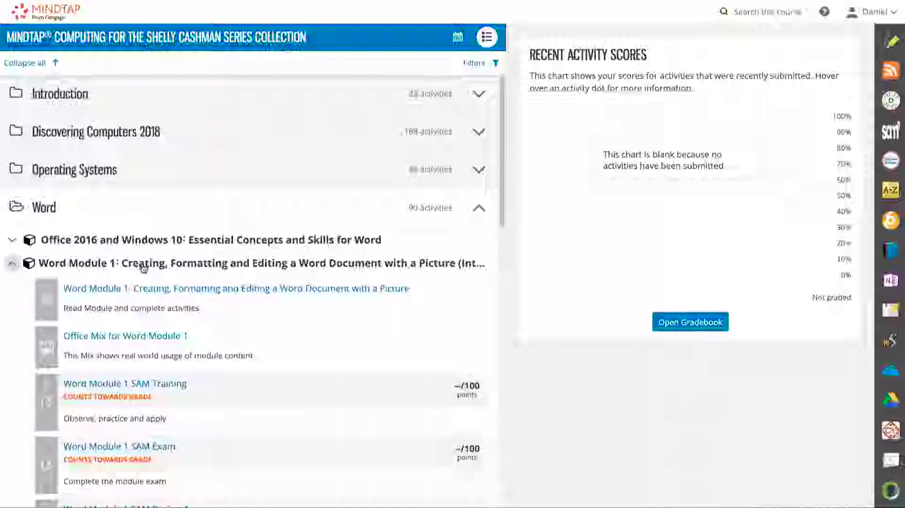
{"action": "scroll", "scroll_direction": "down", "scroll_amount": 3}
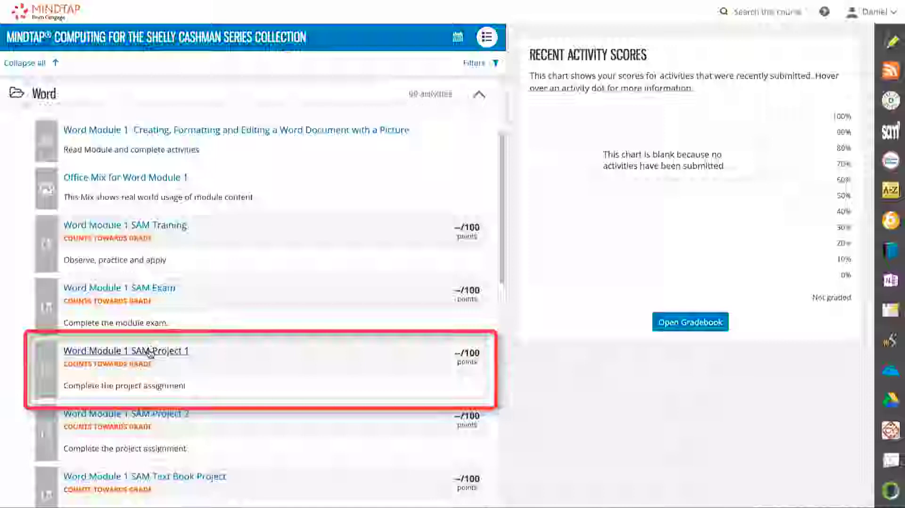
{"action": "left_click", "coordinate": [125, 351]}
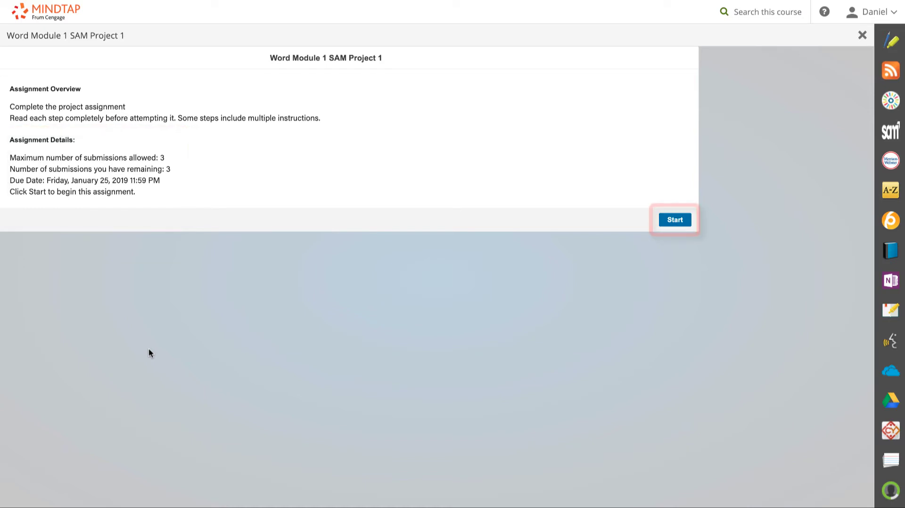
{"action": "mouse_move", "coordinate": [674, 220]}
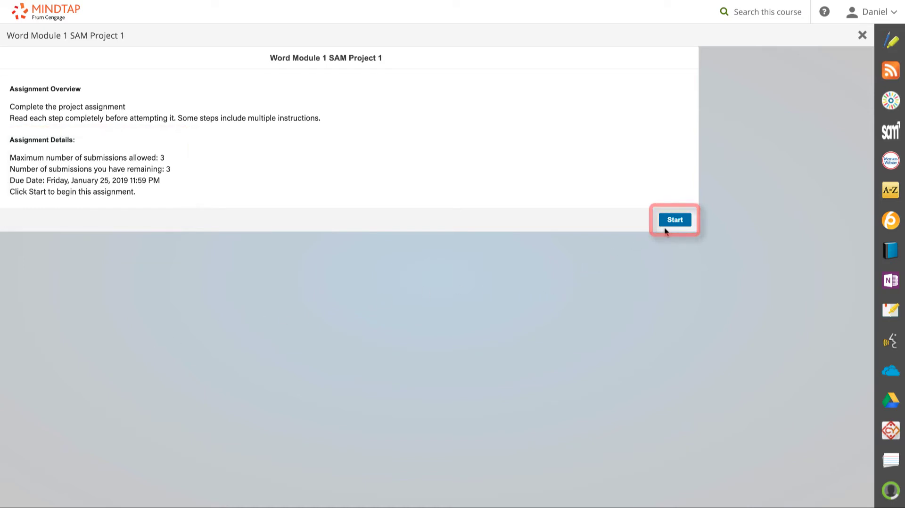
Start the Word Module 1 SAM Project 1 assignment.
{"action": "left_click", "coordinate": [674, 220]}
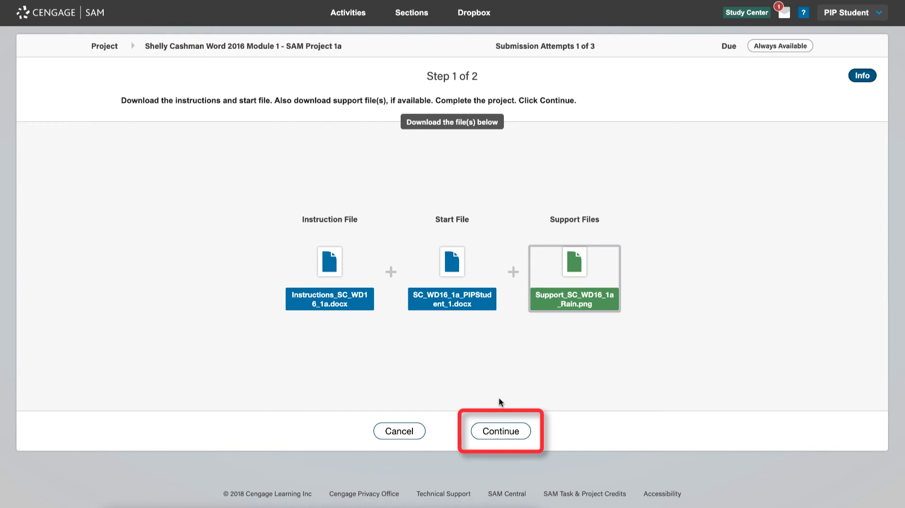
{"action": "mouse_move", "coordinate": [512, 434]}
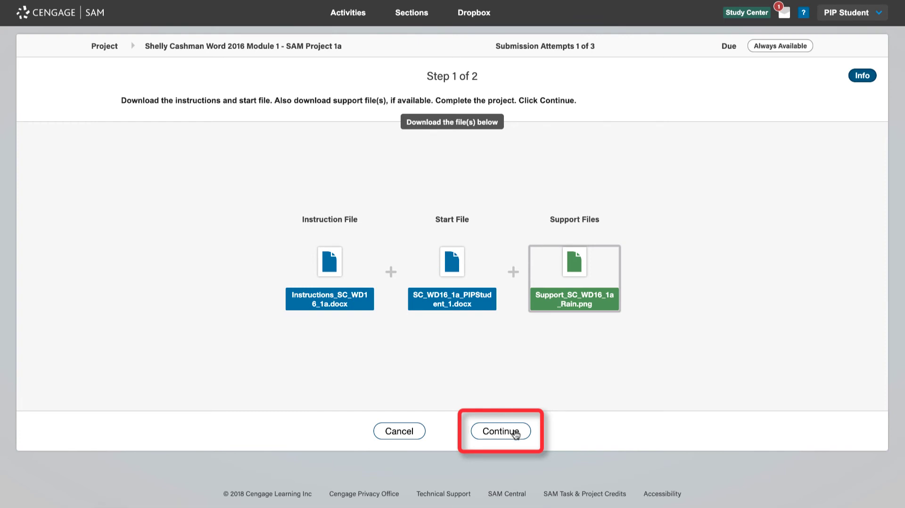
Continue from the file downloads to Step 2 of 2, the upload stage.
{"action": "left_click", "coordinate": [500, 431]}
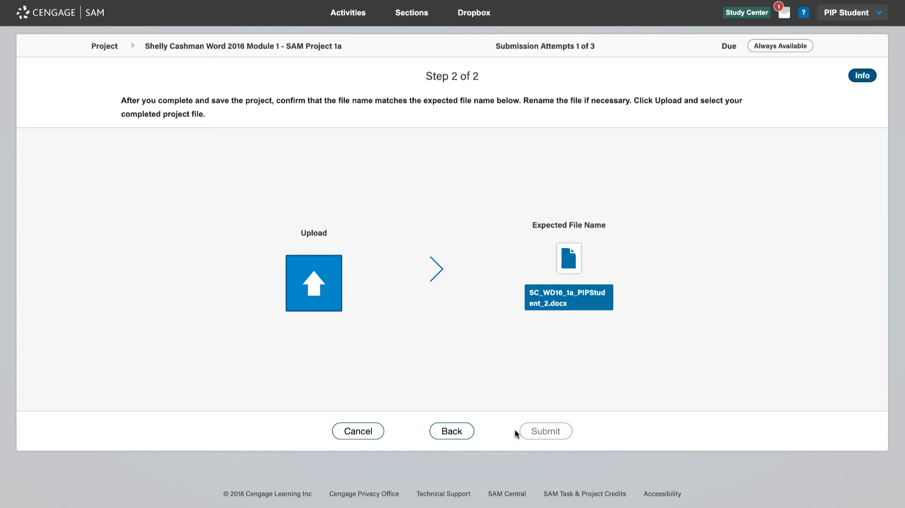
{"action": "left_click", "coordinate": [861, 75]}
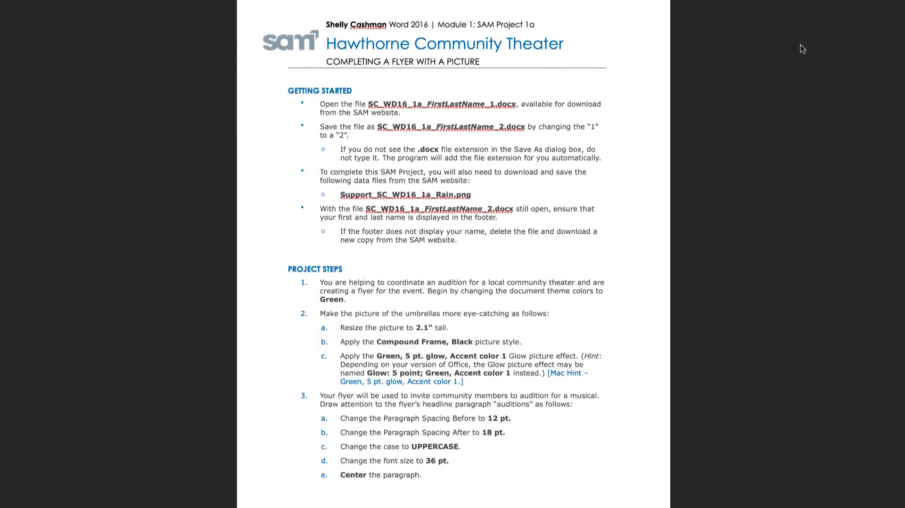
{"action": "scroll", "scroll_direction": "down", "scroll_amount": 3}
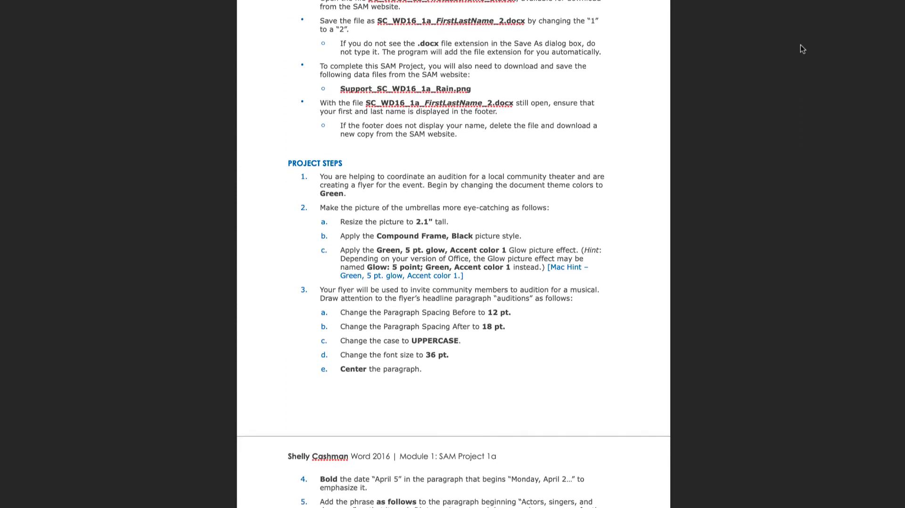
{"action": "scroll", "scroll_direction": "down", "scroll_amount": 3}
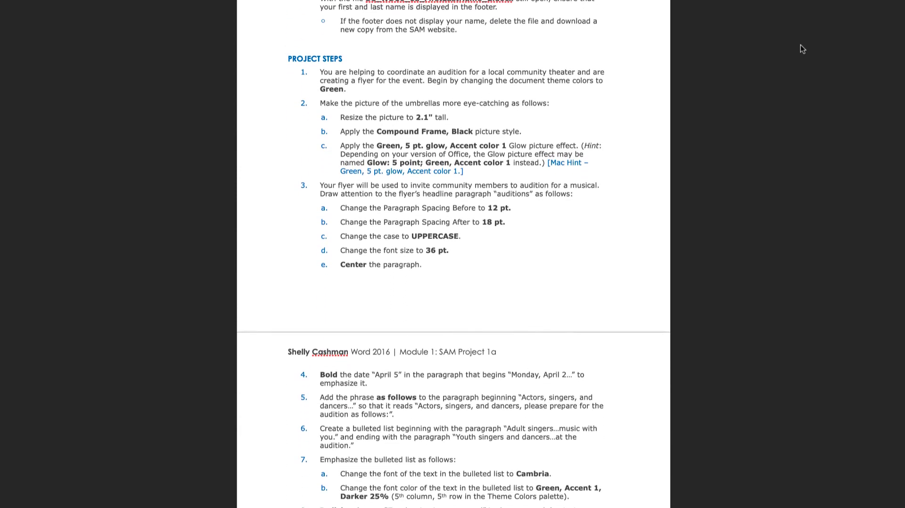
{"action": "scroll", "scroll_direction": "down", "scroll_amount": 3}
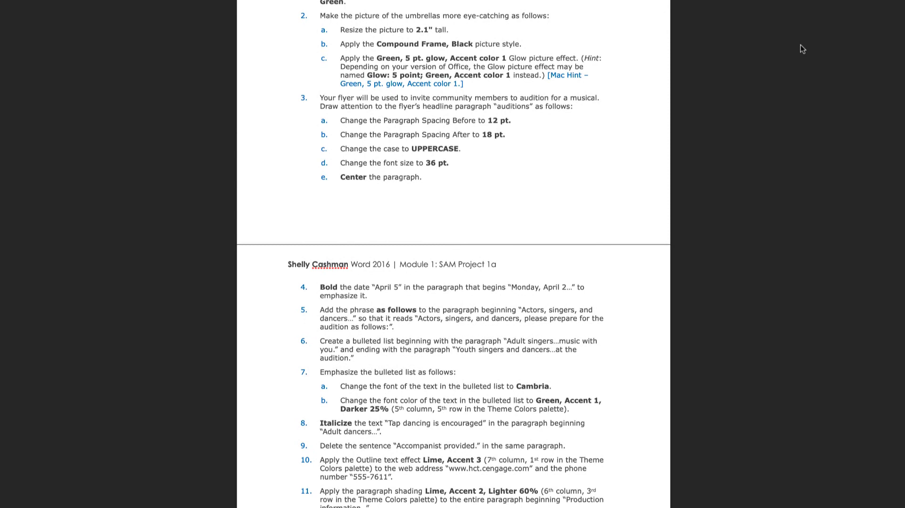
{"action": "scroll", "scroll_direction": "down", "scroll_amount": 3}
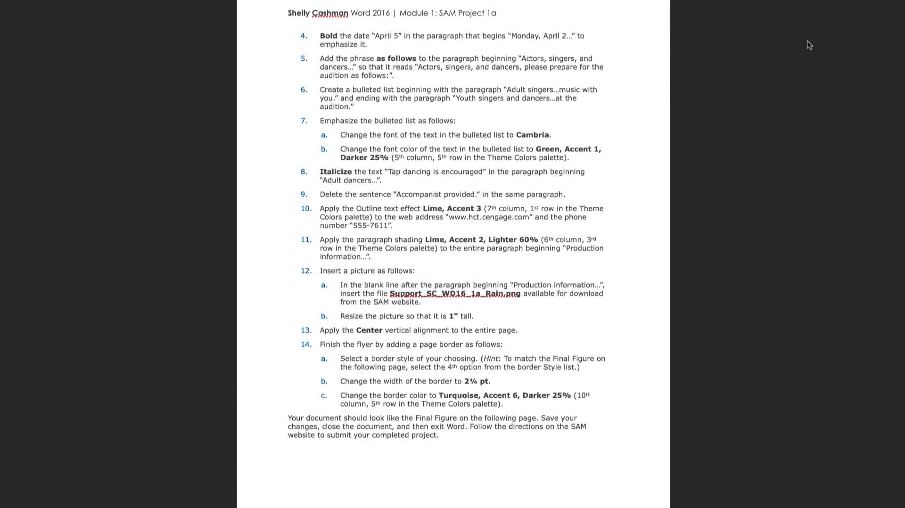
{"action": "scroll", "scroll_direction": "down", "scroll_amount": 3}
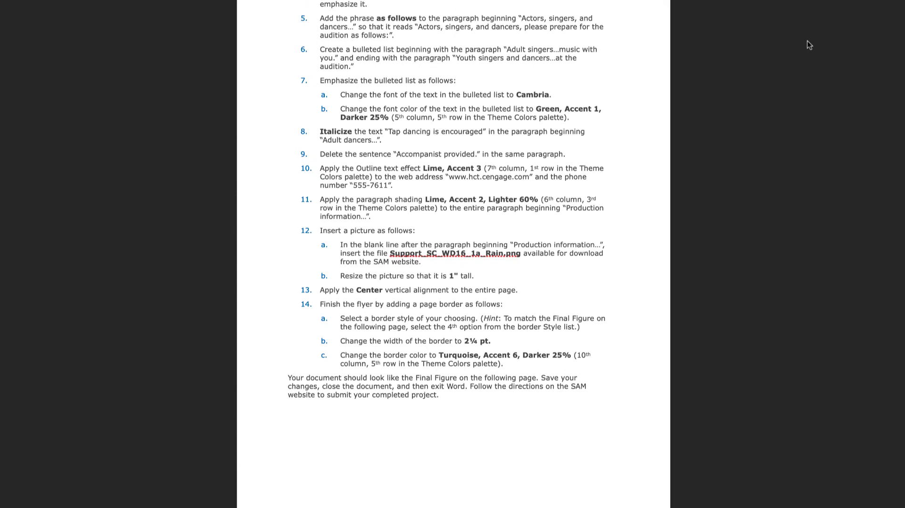
{"action": "scroll", "scroll_direction": "down", "scroll_amount": 3}
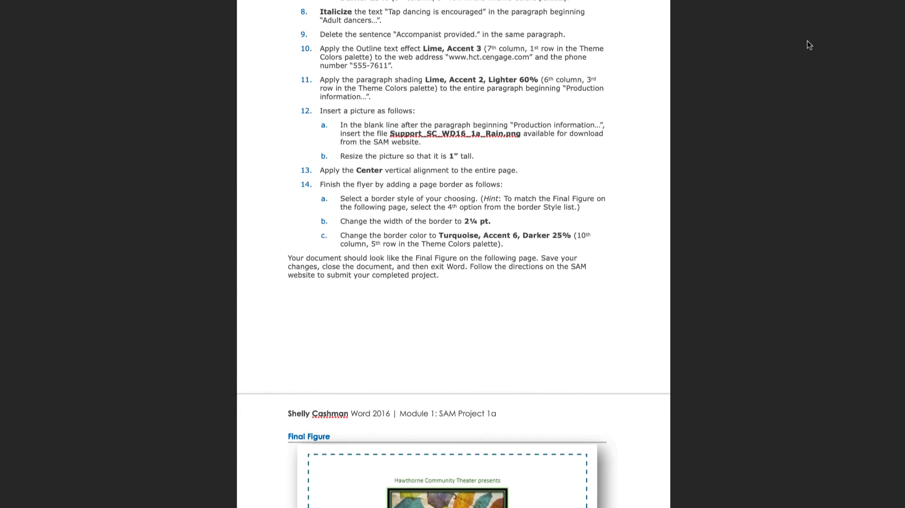
{"action": "scroll", "scroll_direction": "down", "scroll_amount": 3}
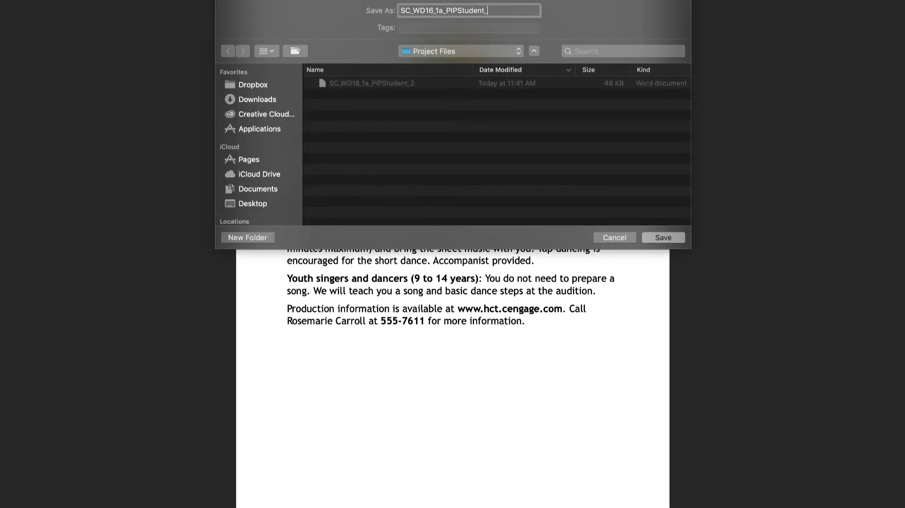
Save the flyer as SC_WD16_1a_PIPStudent_2 in the Project Files folder.
{"action": "type", "text": "2"}
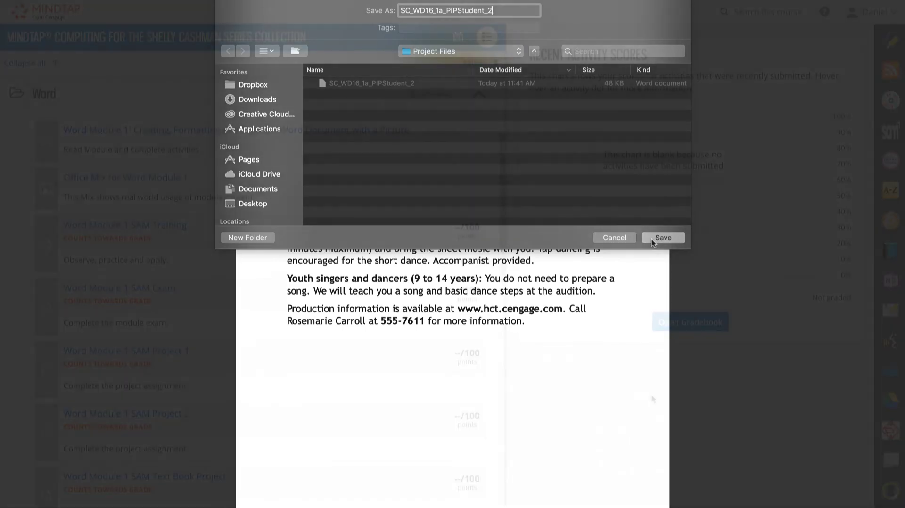
{"action": "left_click", "coordinate": [662, 238]}
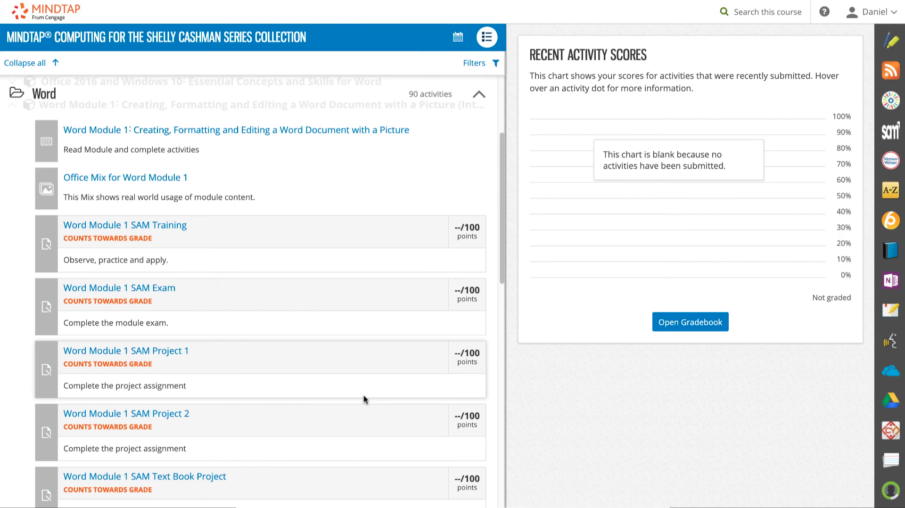
Reopen Word Module 1 SAM Project 1 and start it to reach the upload step.
{"action": "left_click", "coordinate": [125, 351]}
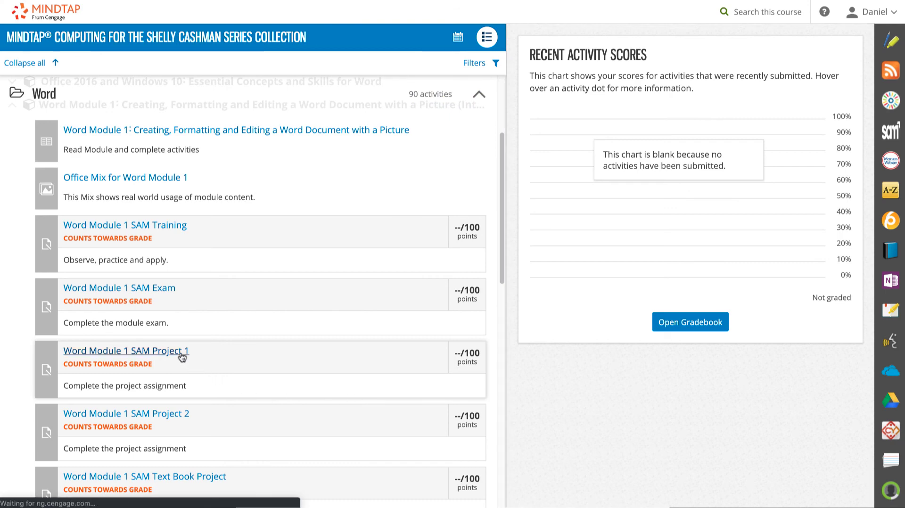
{"action": "left_click", "coordinate": [126, 351]}
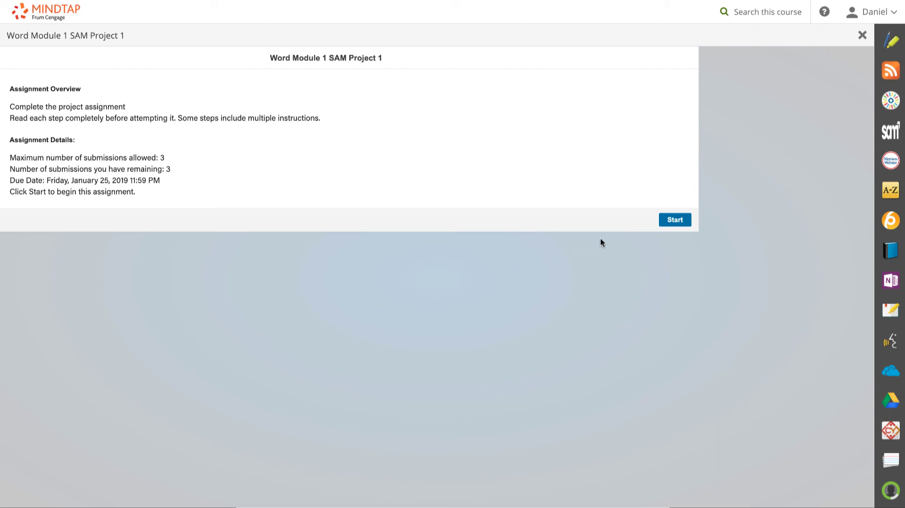
{"action": "left_click", "coordinate": [673, 220]}
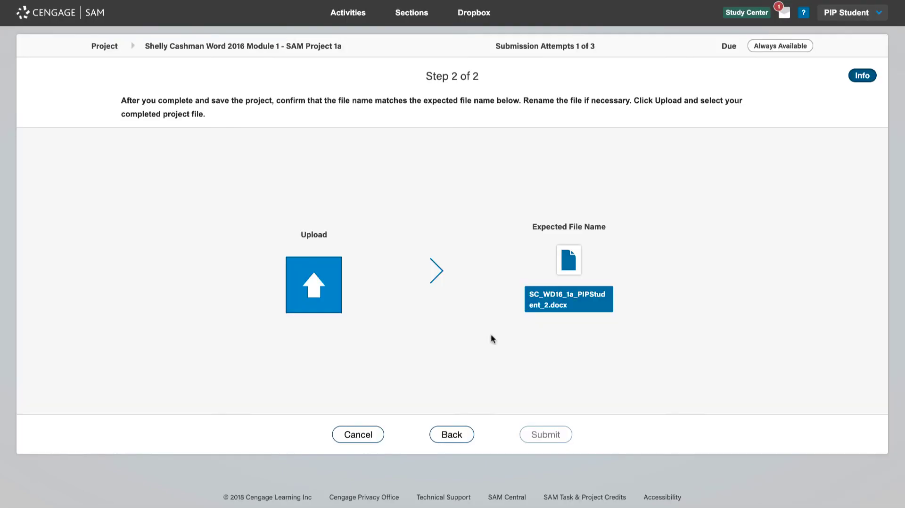
Upload the wrongly named .docx from Project Files, triggering a file-name mismatch warning.
{"action": "left_click", "coordinate": [313, 284]}
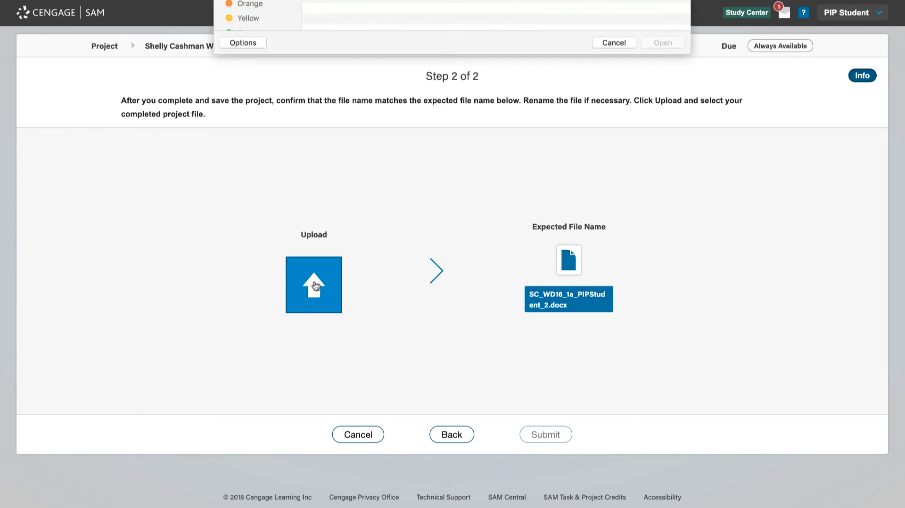
{"action": "left_click", "coordinate": [312, 284]}
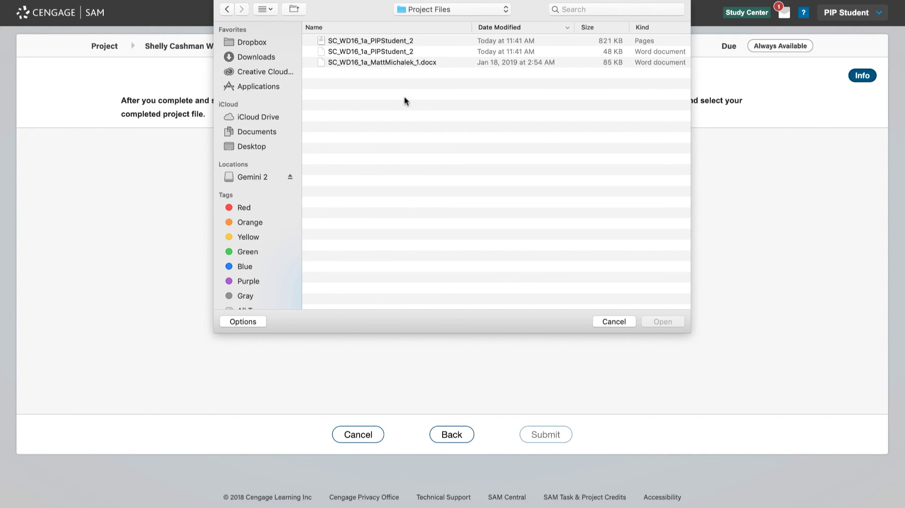
{"action": "left_click", "coordinate": [381, 62]}
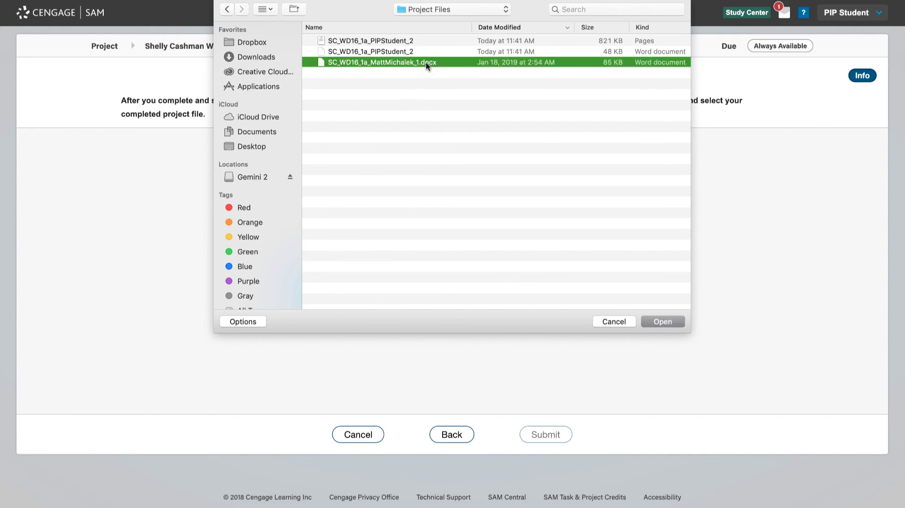
{"action": "left_click", "coordinate": [662, 321]}
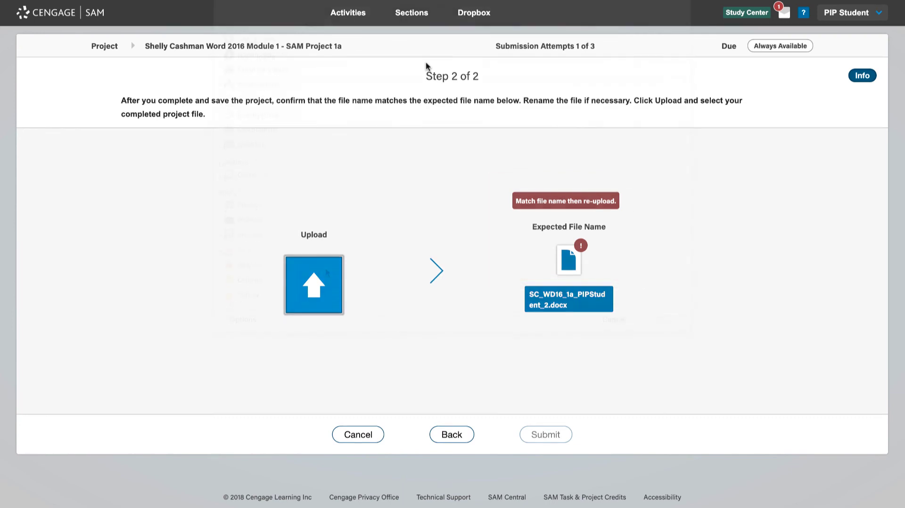
Upload the correctly named SC_WD16_1a_PIPStudent_2.docx so it shows Ready to Submit.
{"action": "left_click", "coordinate": [312, 283]}
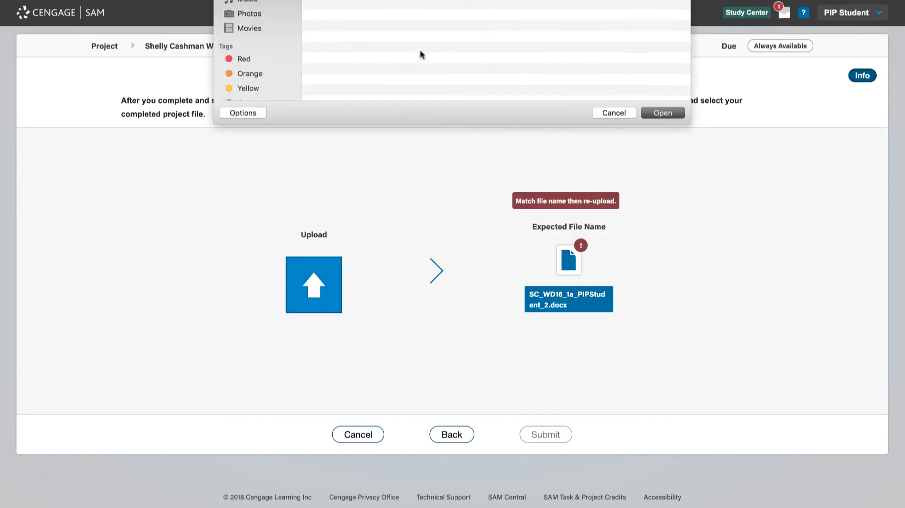
{"action": "left_click", "coordinate": [662, 112]}
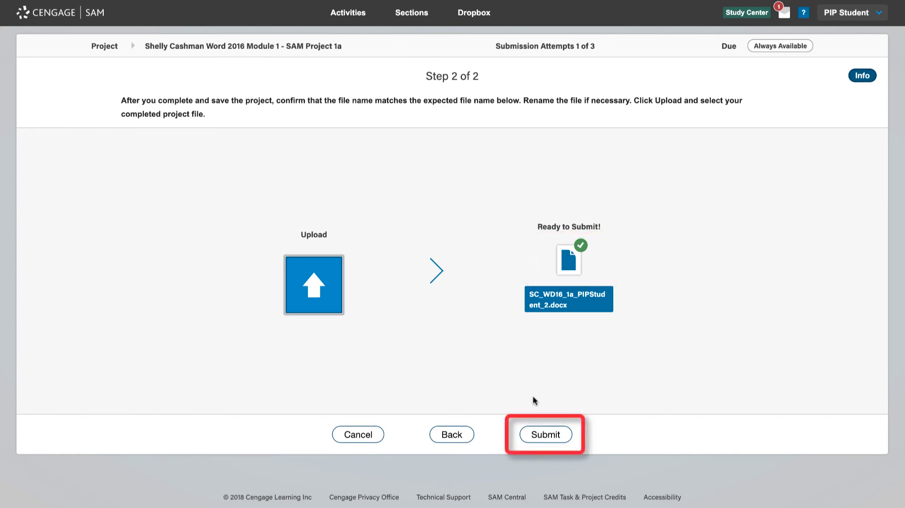
Submit the project for grading and view its report in the Reports list.
{"action": "left_click", "coordinate": [545, 434]}
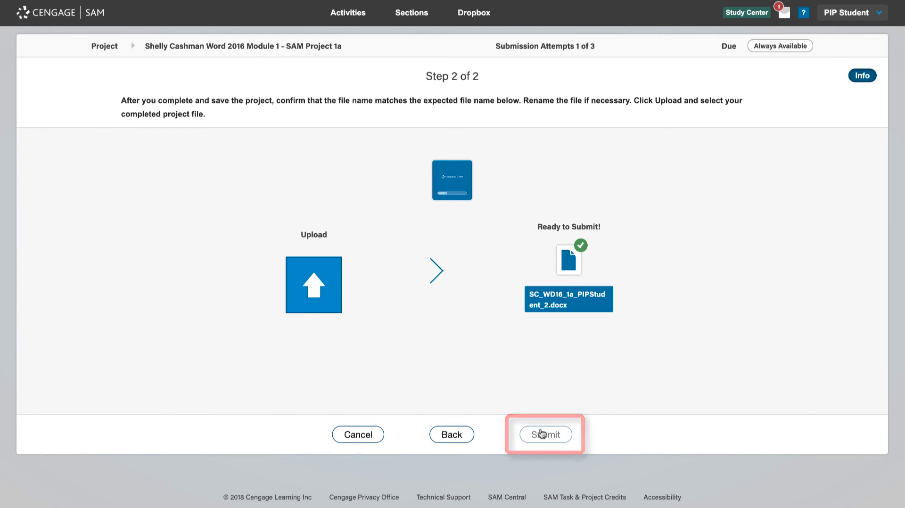
{"action": "left_click", "coordinate": [545, 435]}
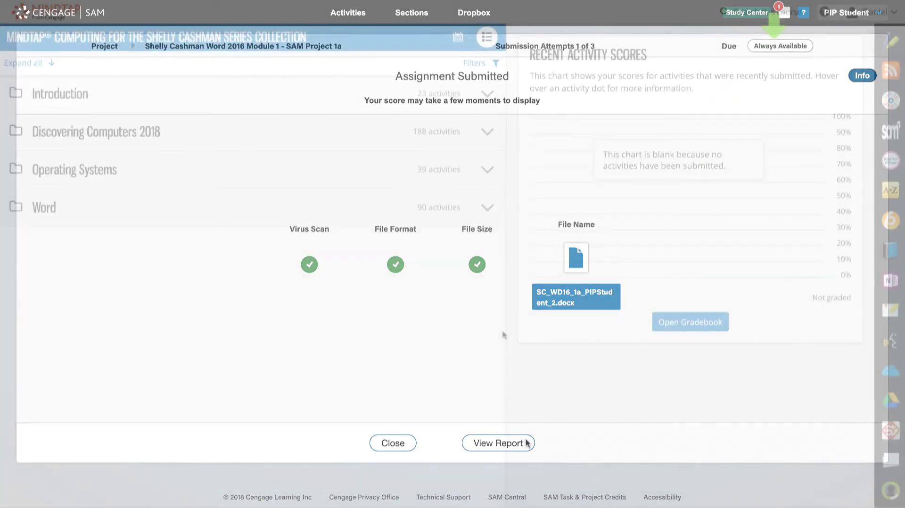
{"action": "left_click", "coordinate": [392, 443]}
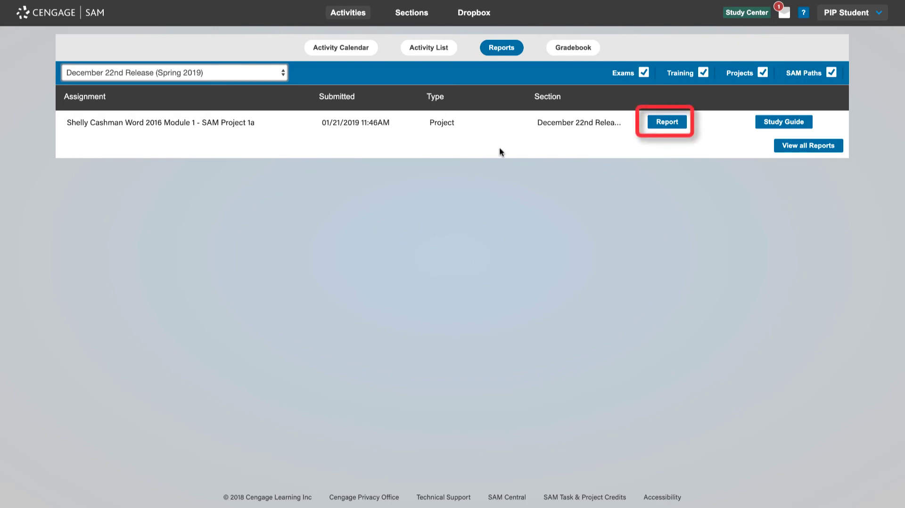
{"action": "left_click", "coordinate": [666, 121]}
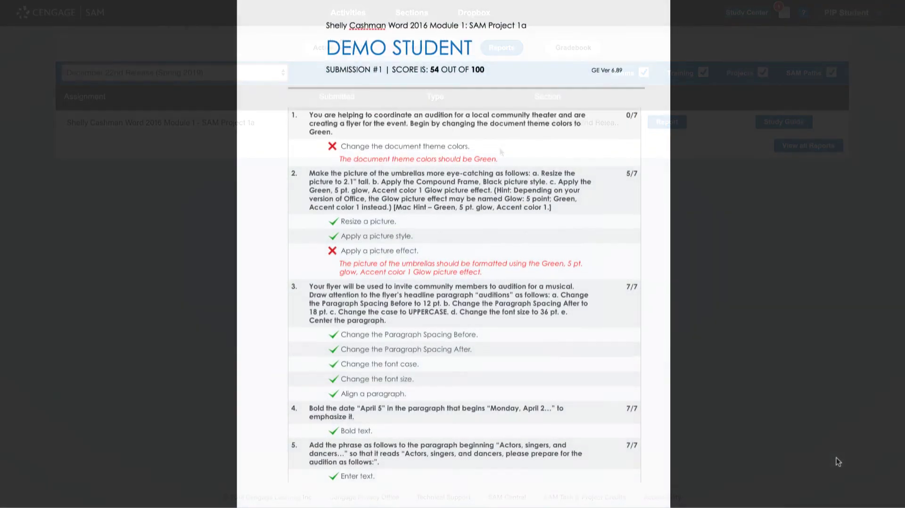
{"action": "scroll", "scroll_direction": "down", "scroll_amount": 3}
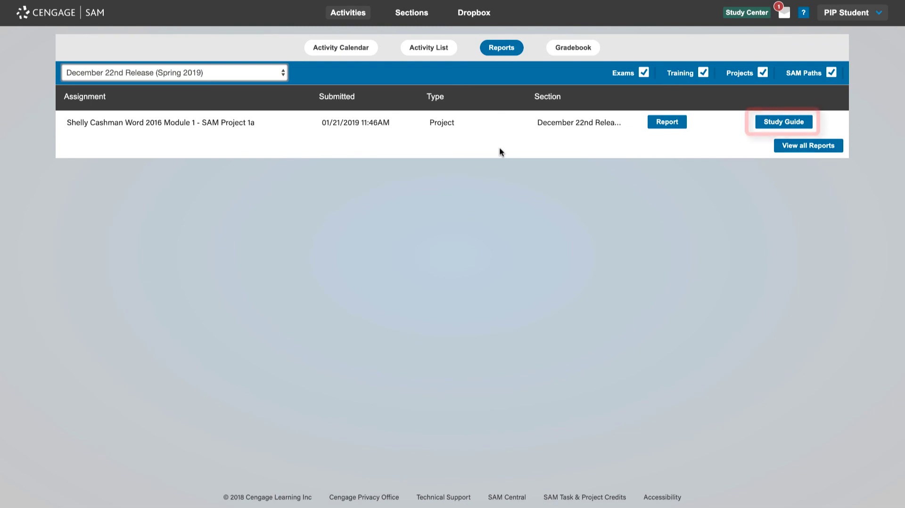
Open the Project Study Guide and preview the 'Change the theme colors.' training.
{"action": "left_click", "coordinate": [783, 121]}
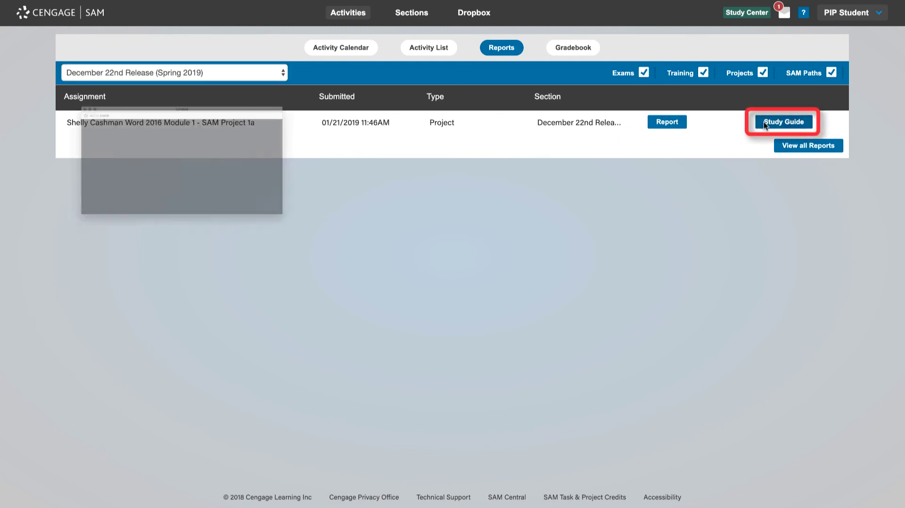
{"action": "left_click", "coordinate": [782, 122]}
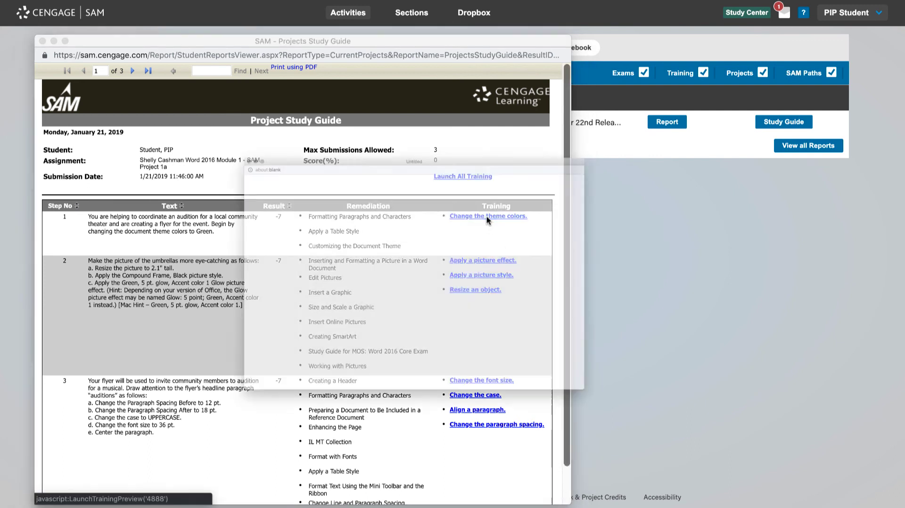
{"action": "left_click", "coordinate": [487, 216]}
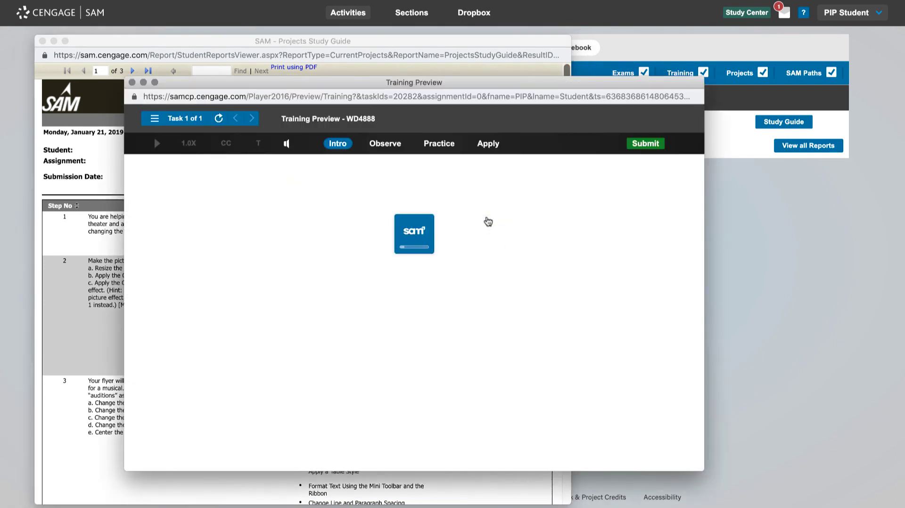